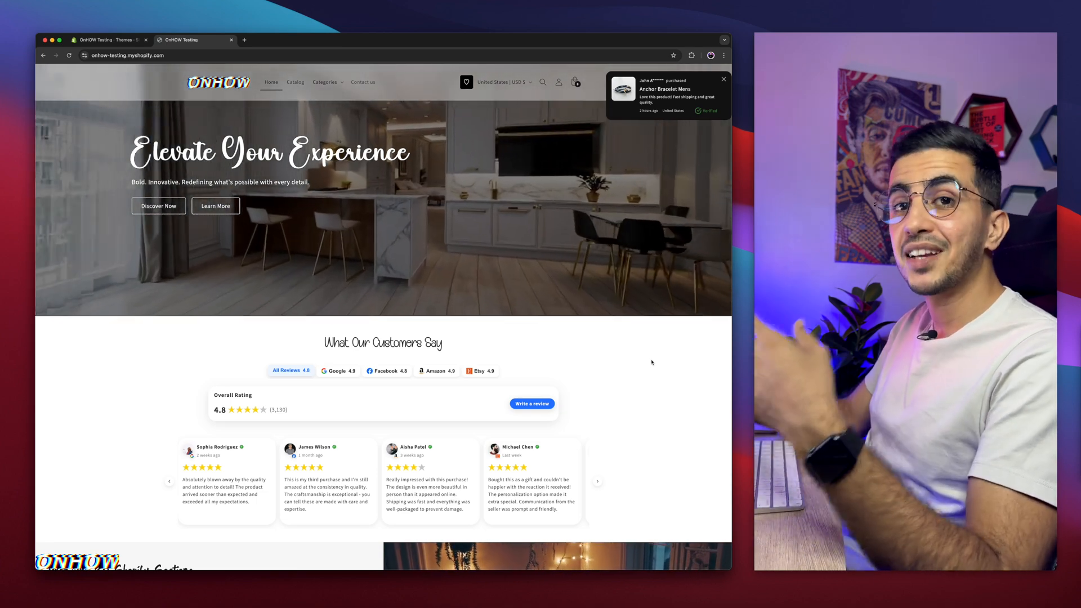
Filter the reviews widget to Google, then to Facebook reviews (4.8 from 980 reviews).
click(724, 79)
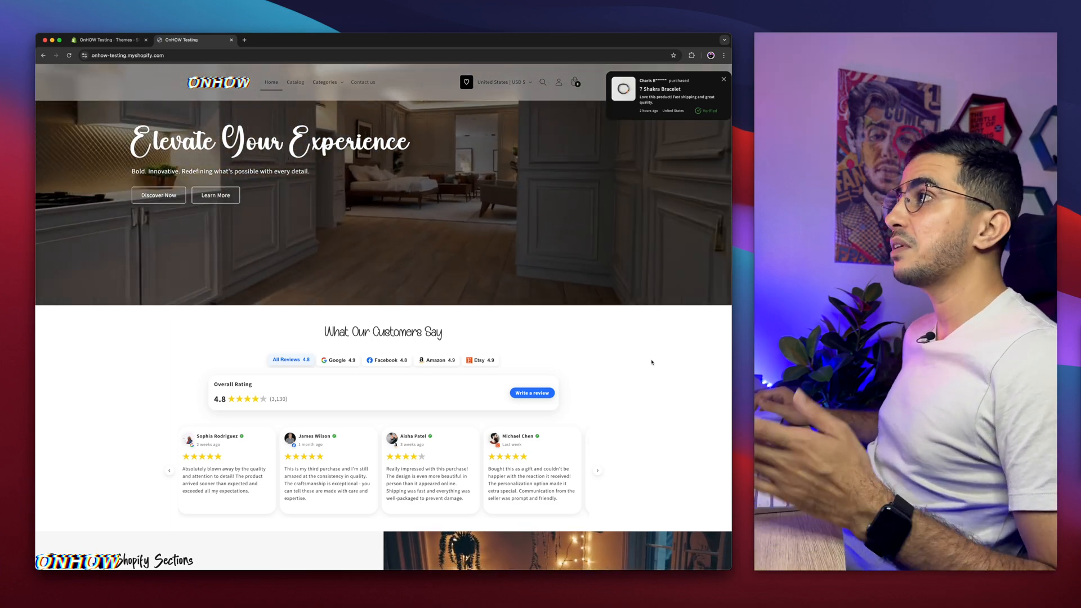
scroll(down, 3)
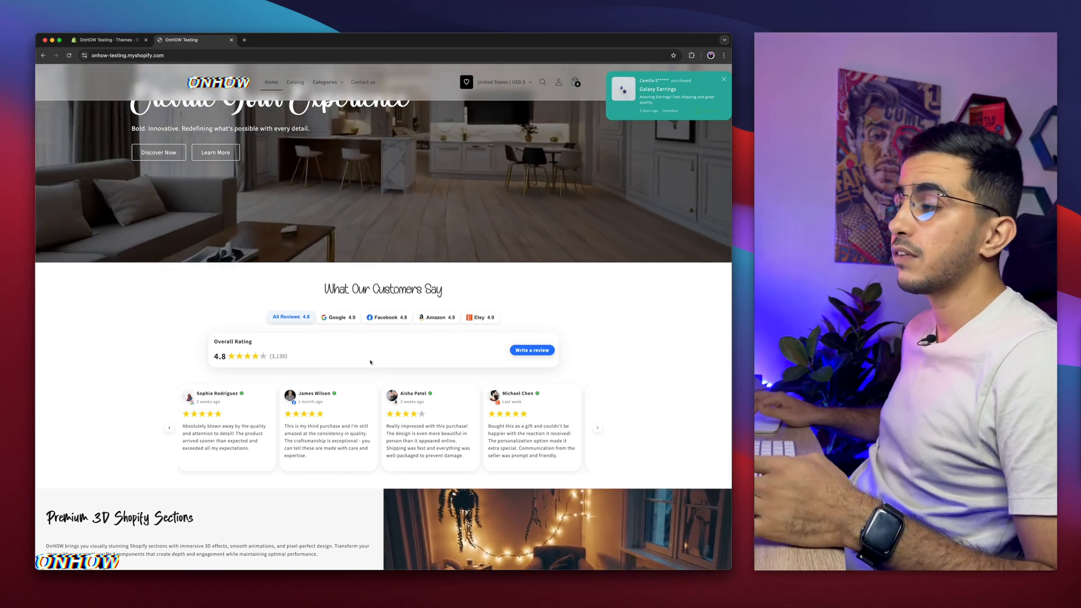
click(338, 317)
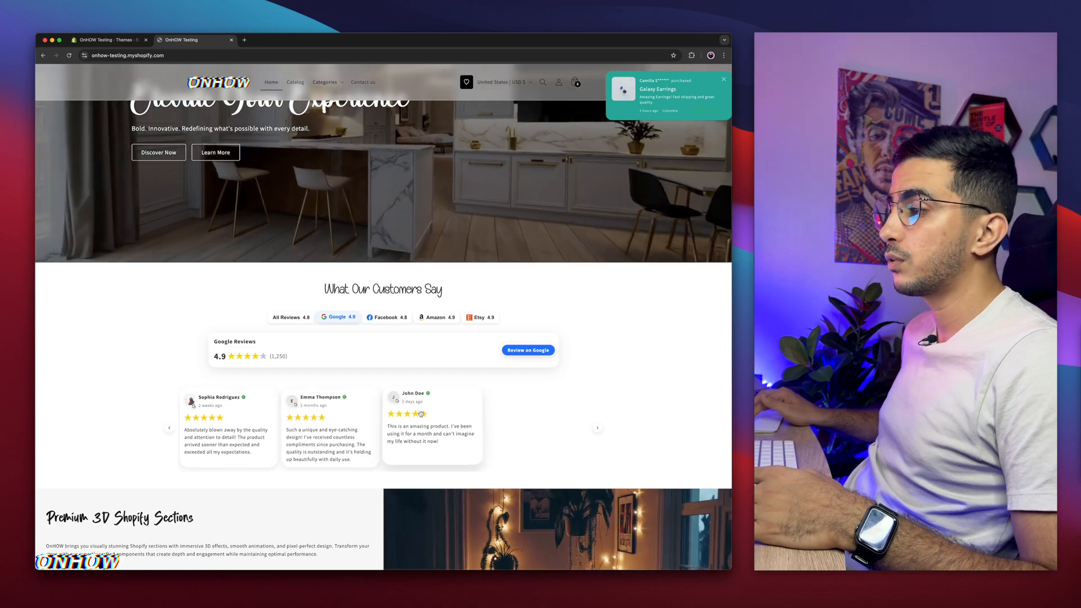
click(386, 317)
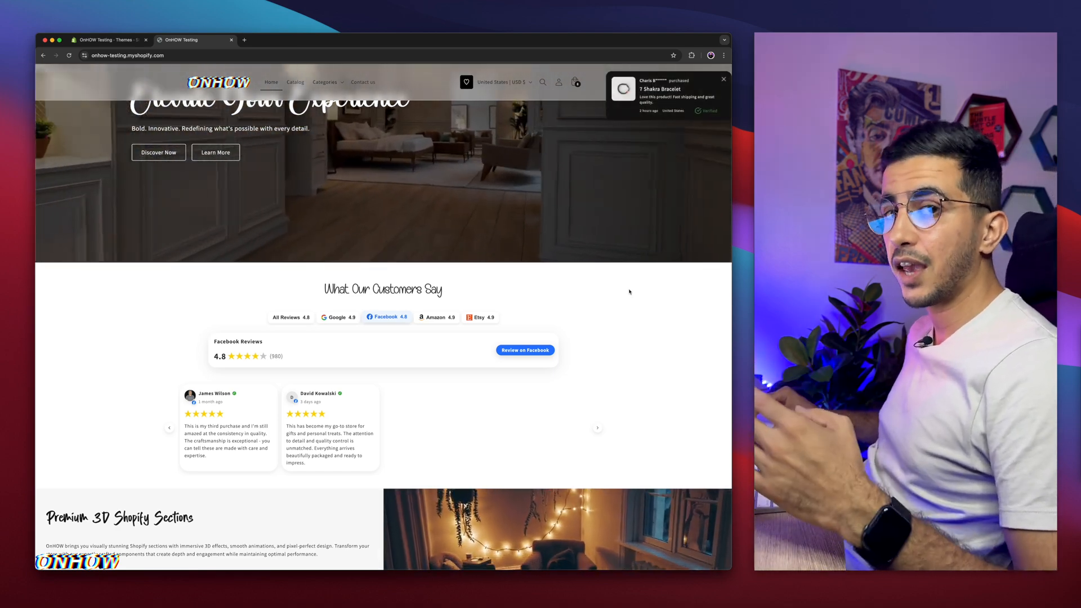
Scroll past the map, before-and-after slider and partner logos to Featured products.
scroll(down, 3)
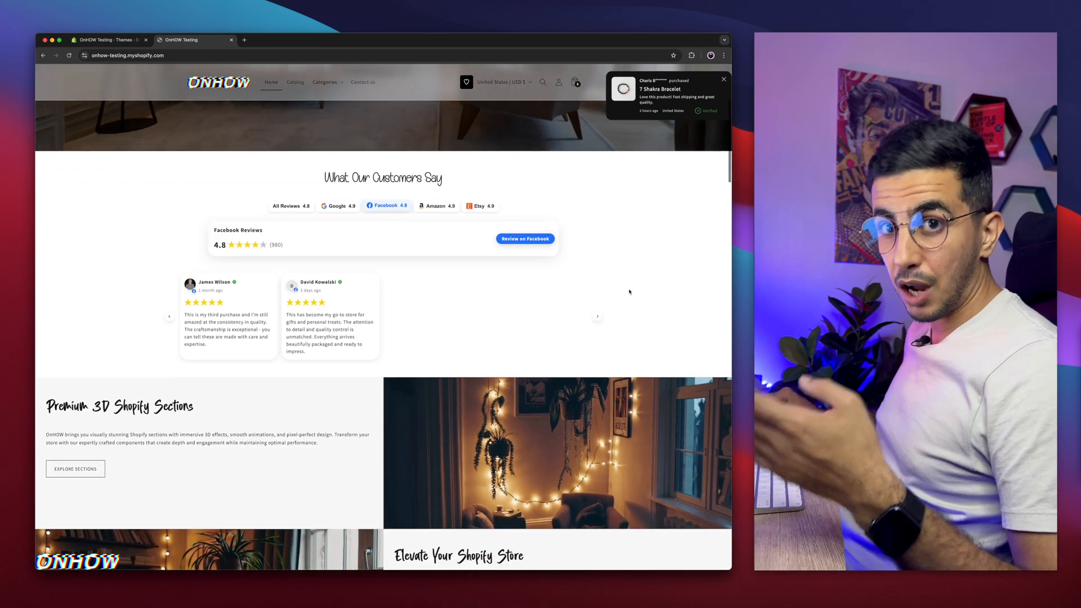
scroll(down, 3)
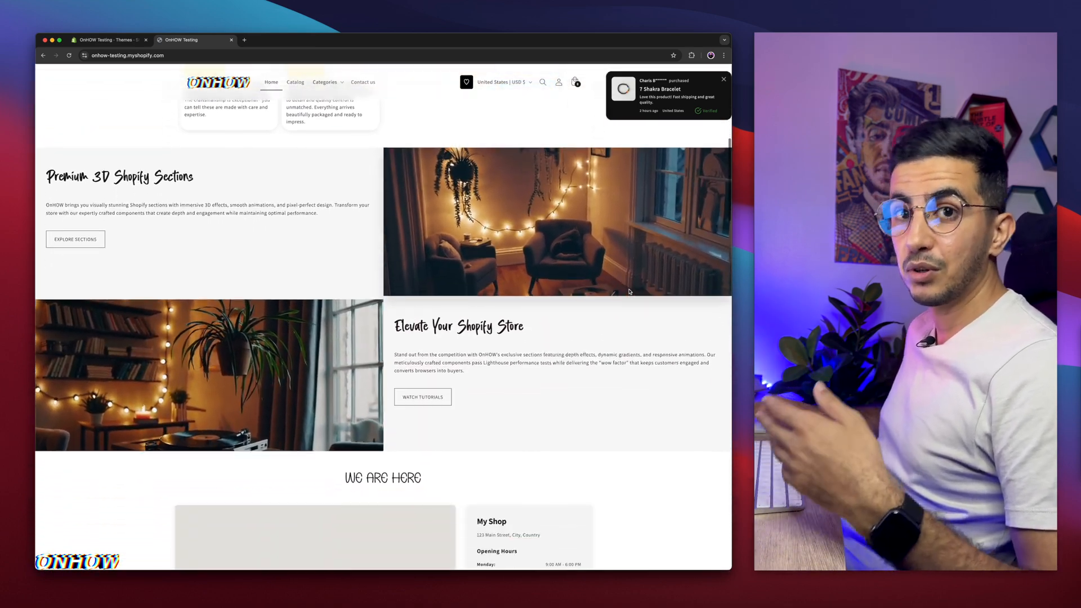
scroll(down, 3)
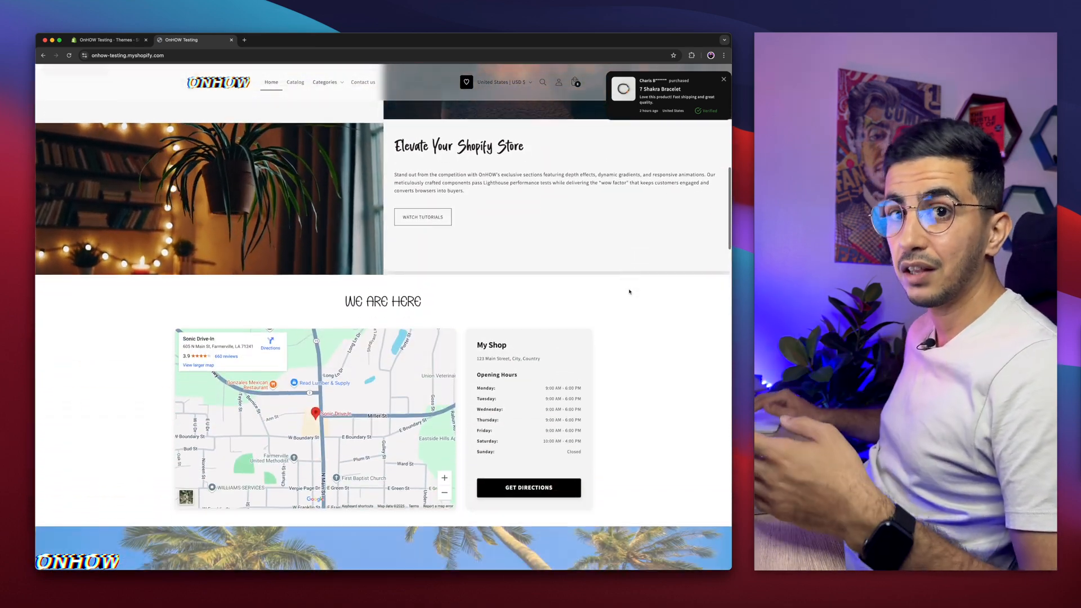
scroll(down, 3)
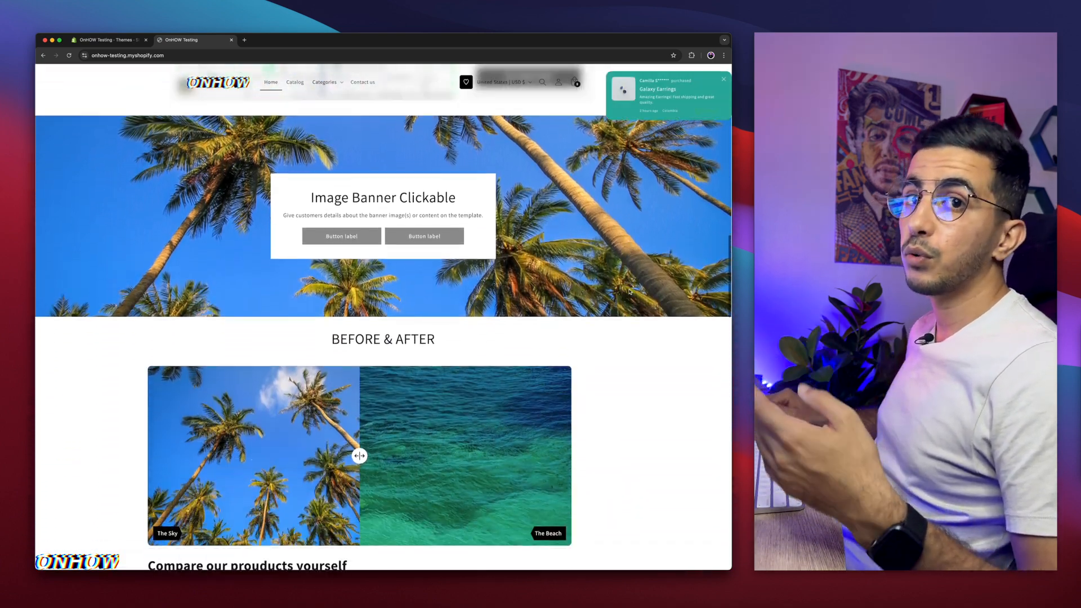
scroll(down, 3)
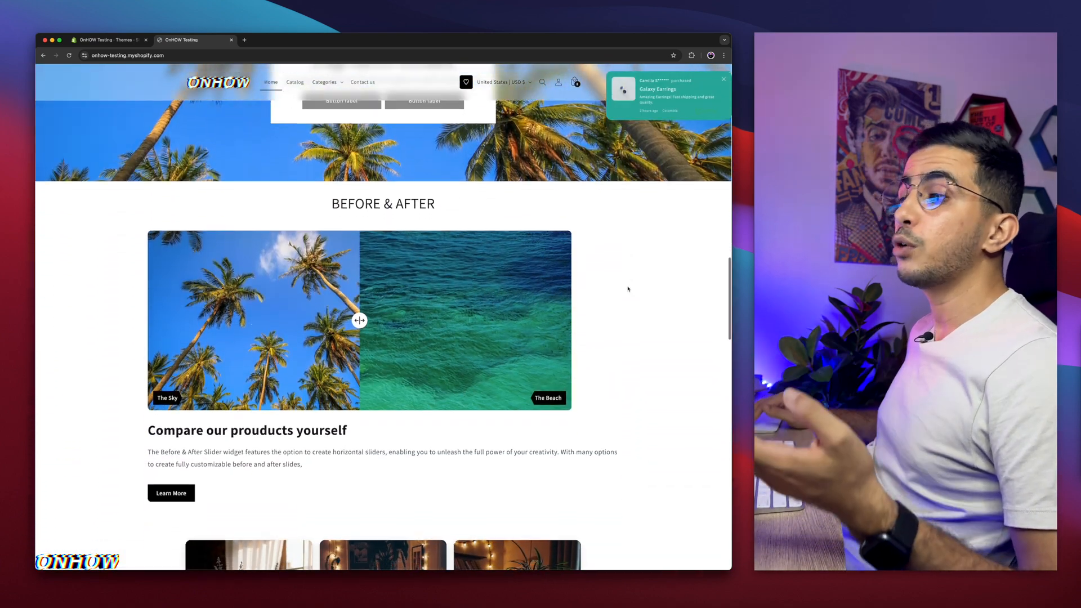
scroll(down, 3)
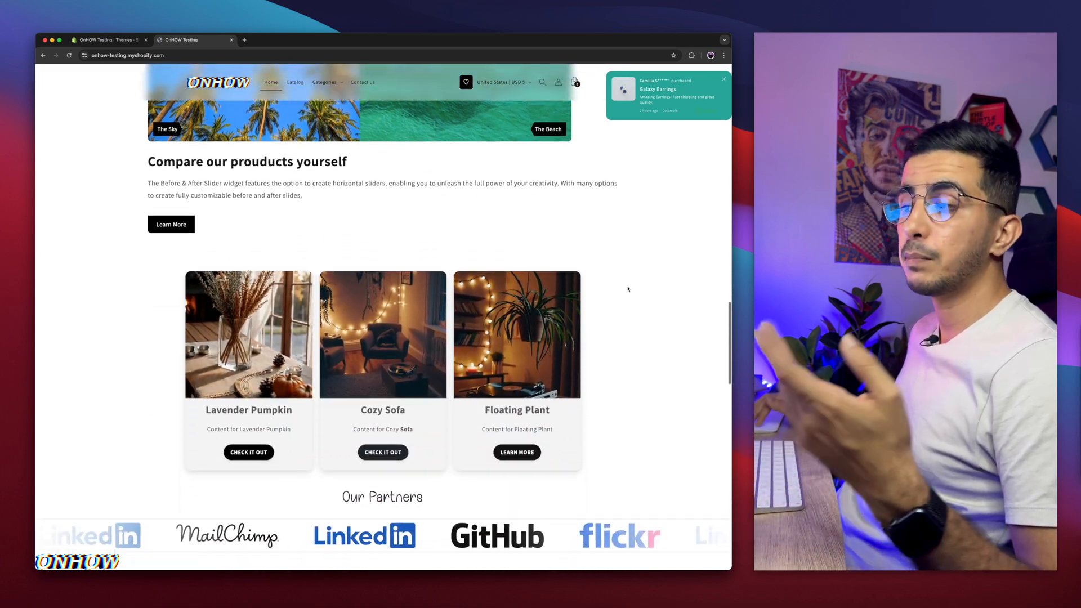
scroll(down, 3)
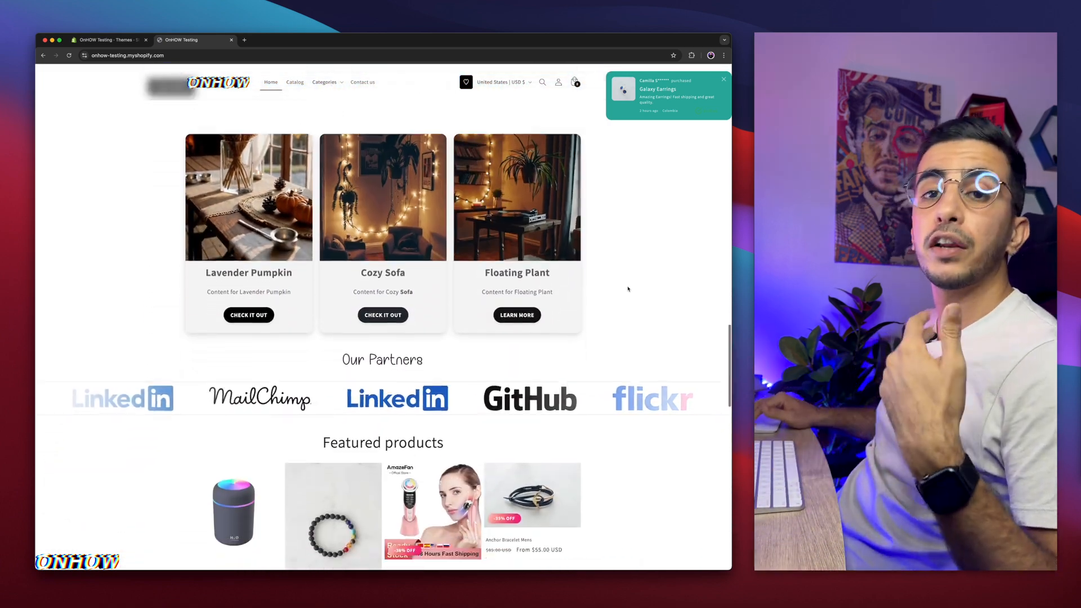
scroll(down, 3)
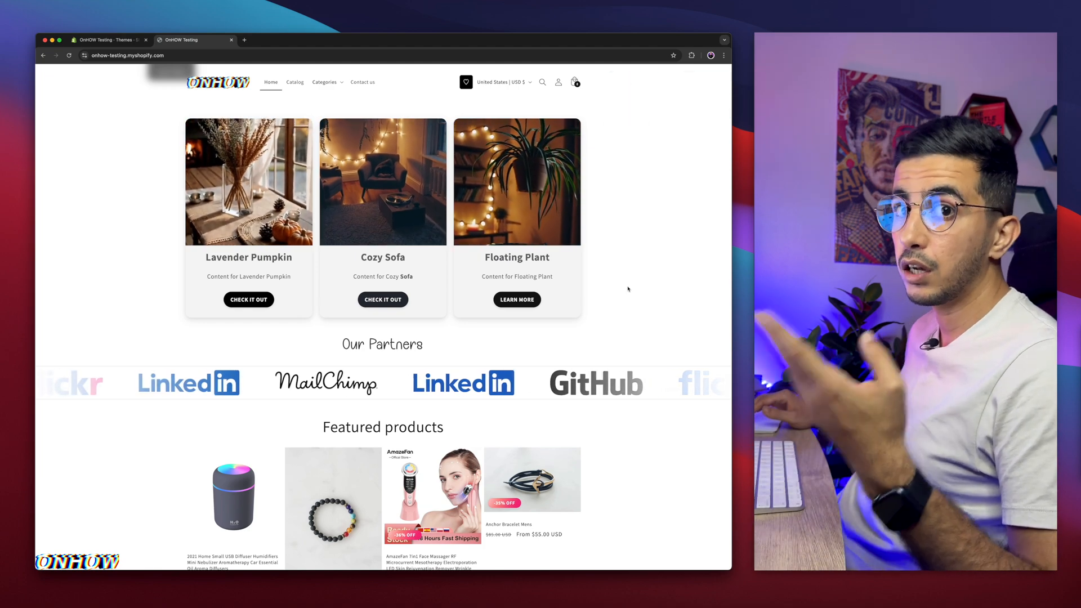
scroll(down, 3)
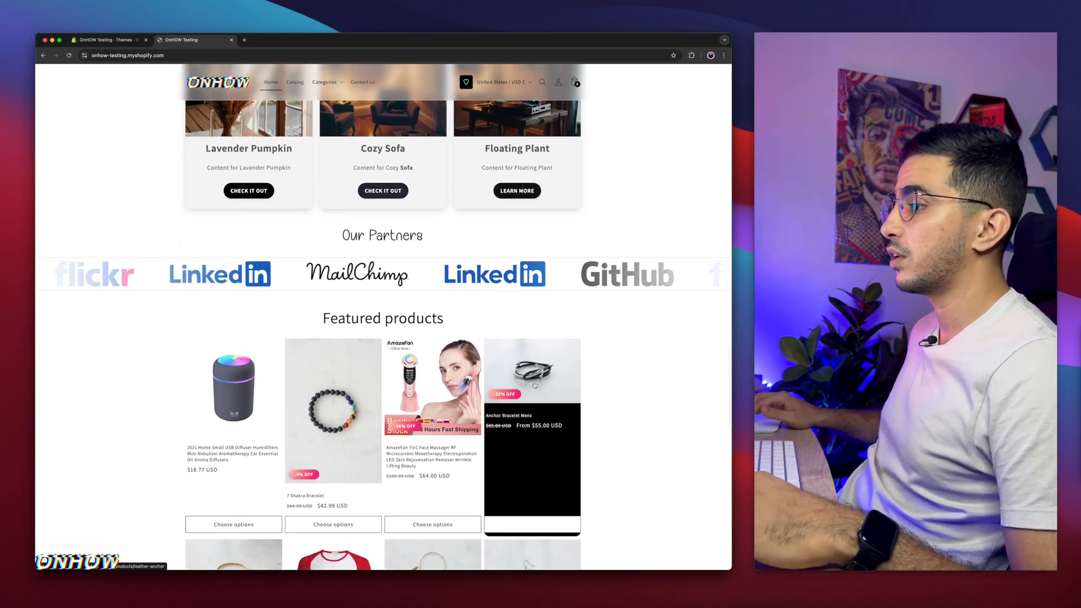
scroll(down, 3)
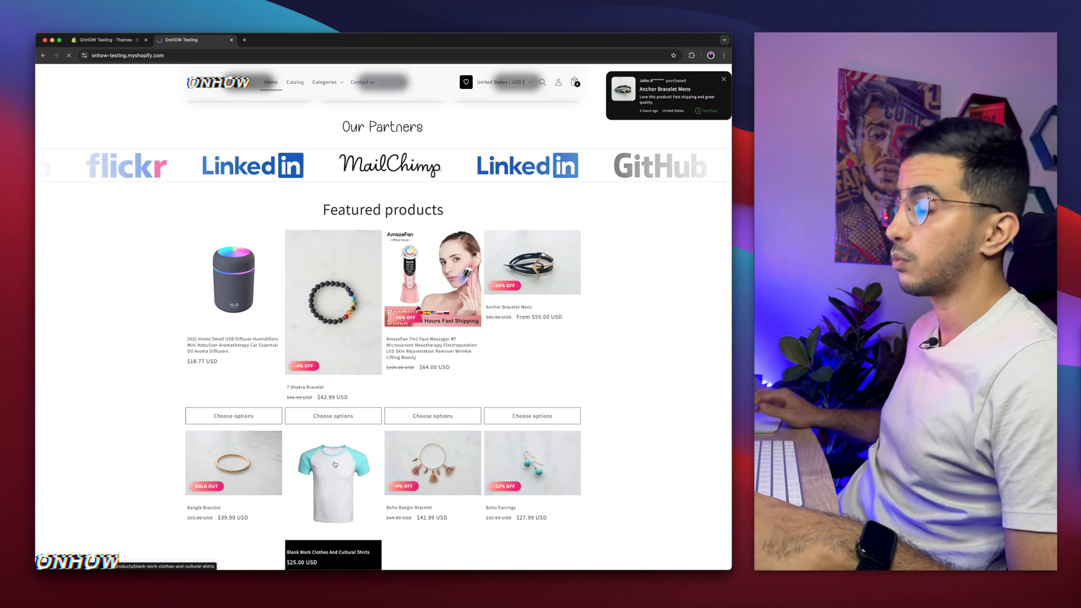
Preview the Blank Work Clothes shirt in Lake blue, then return to the admin Themes page.
click(335, 480)
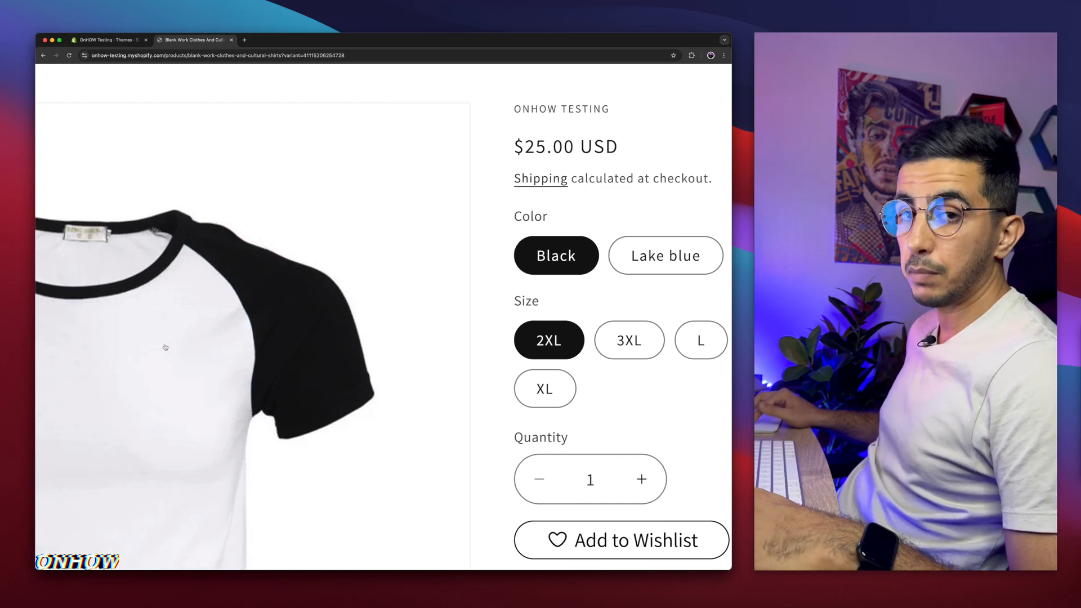
click(666, 256)
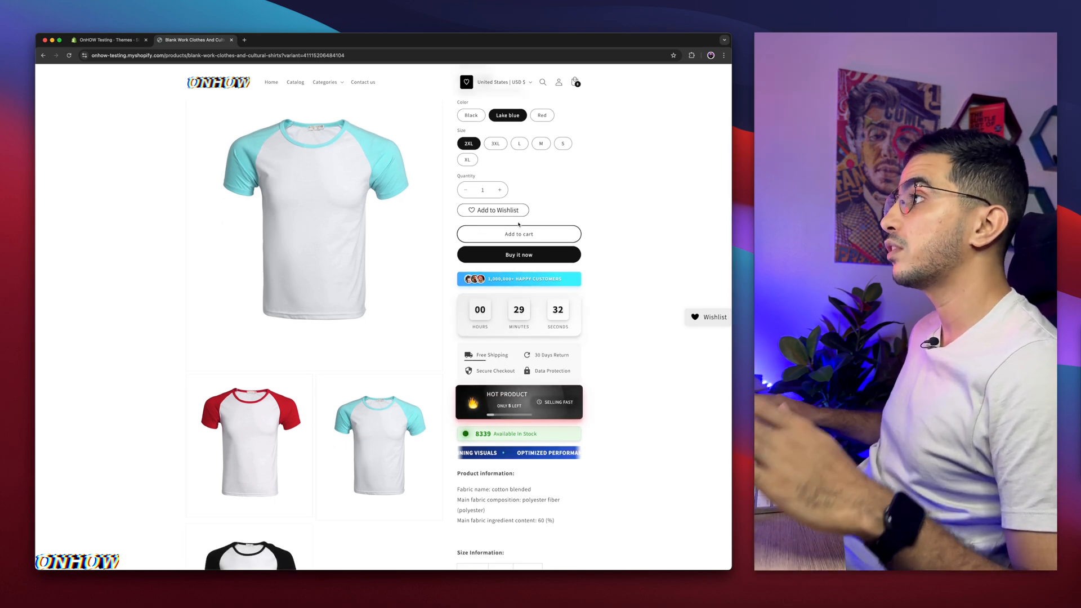
mouse_move(617, 313)
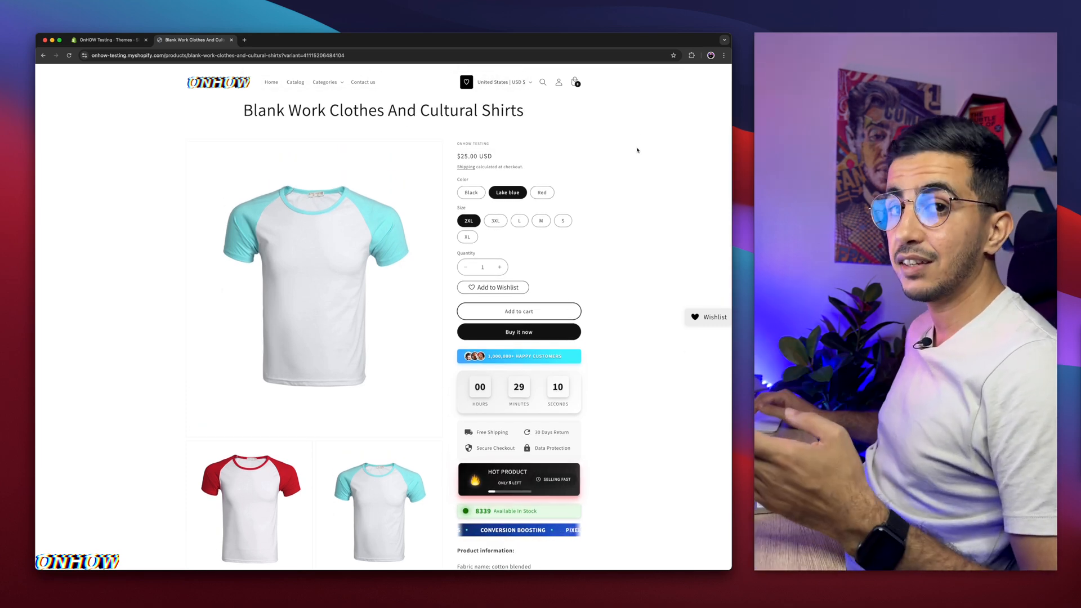
click(107, 40)
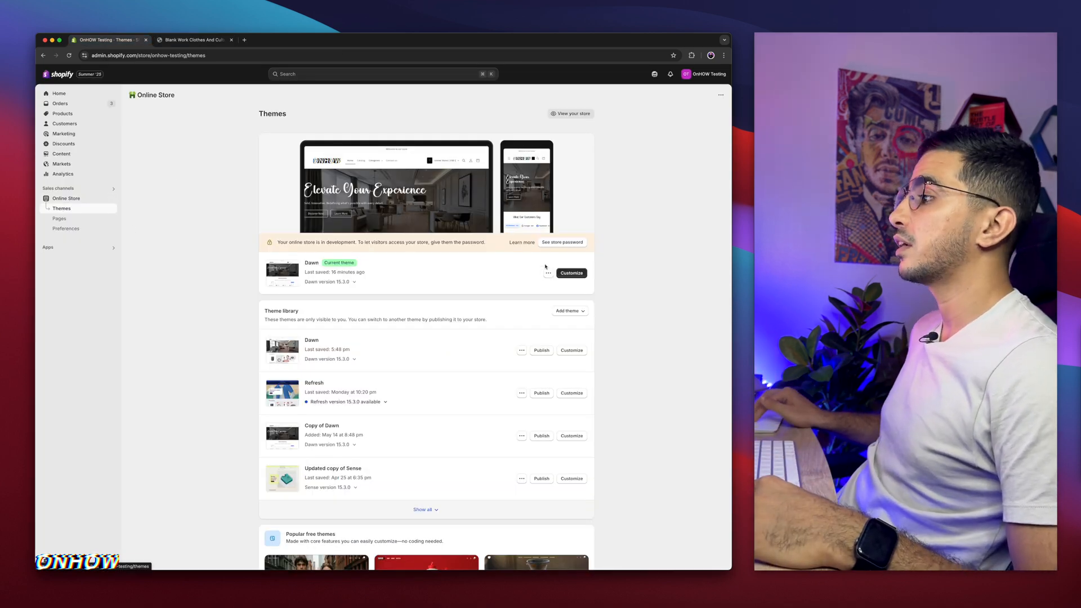
Choose Edit code from the Dawn theme's actions menu.
click(548, 273)
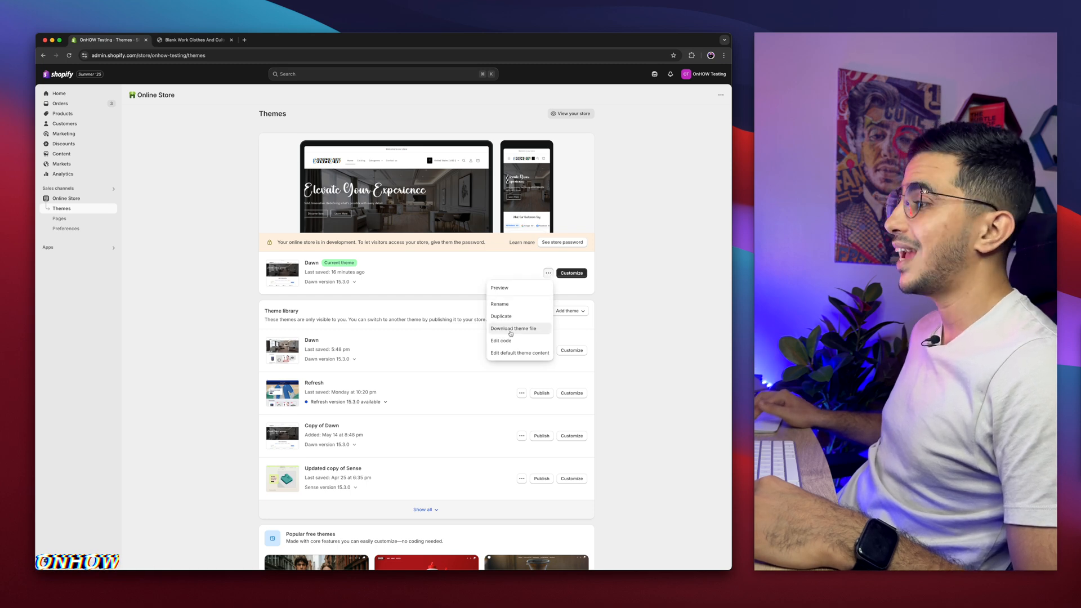
click(501, 341)
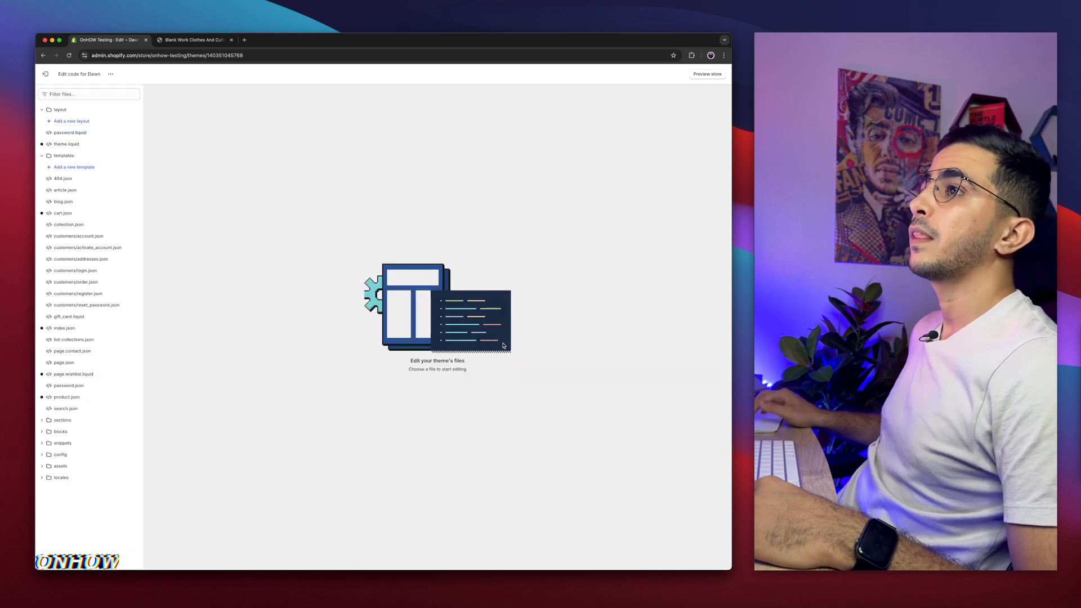
mouse_move(309, 385)
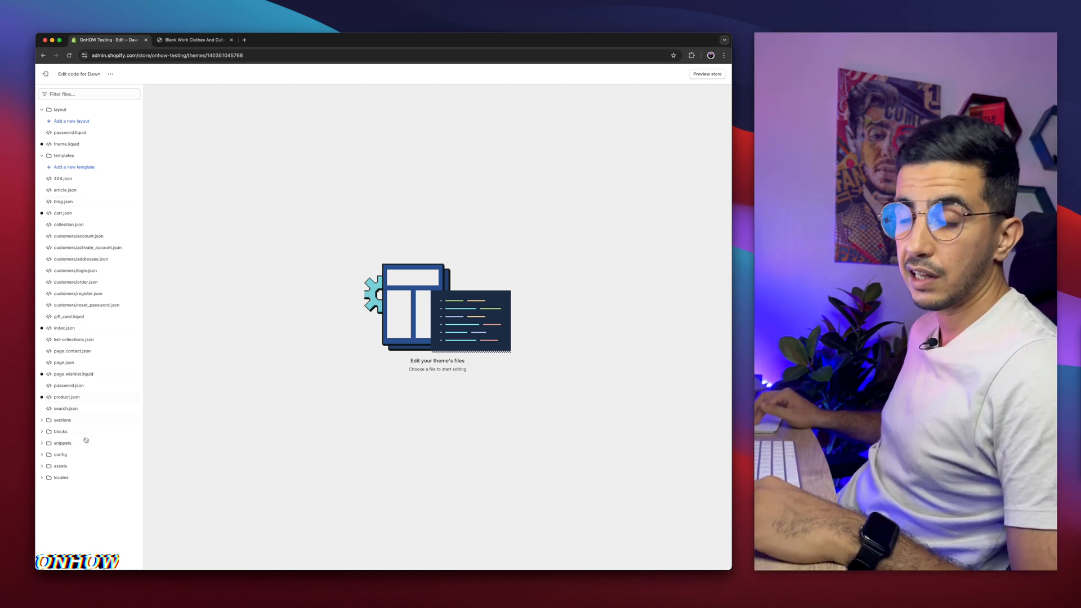
Filter theme files by 'product-var' and open the product-variant-options.liquid snippet.
click(88, 94)
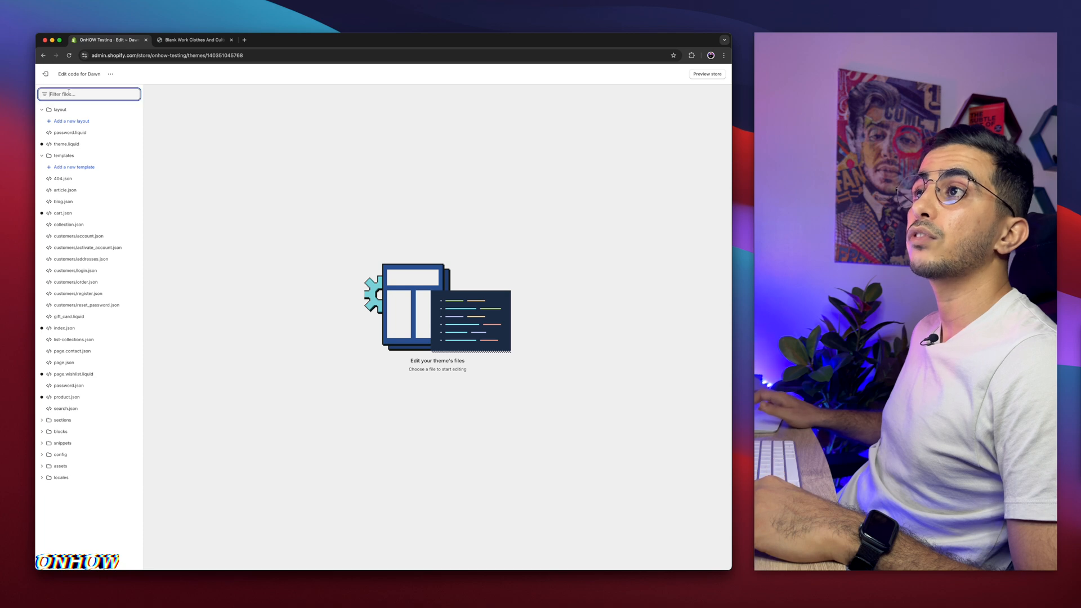
text(pro)
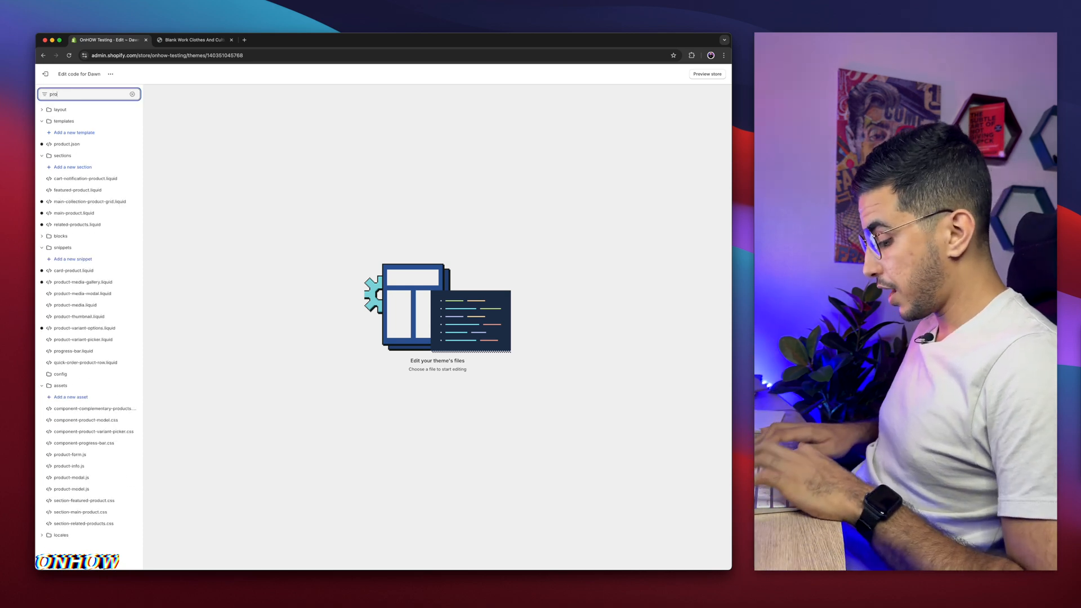
text(product-var)
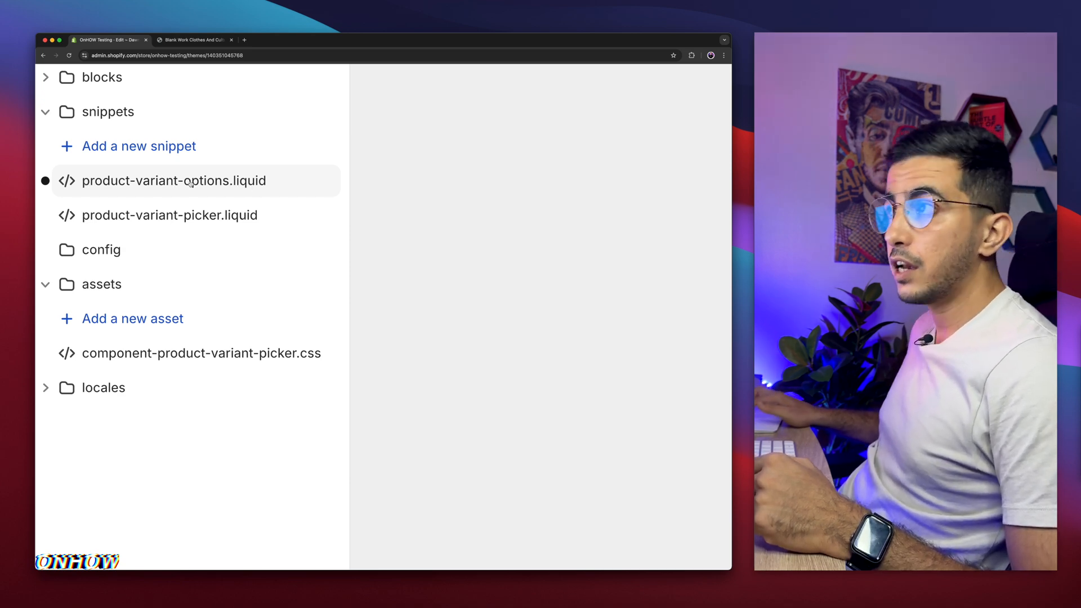
click(171, 181)
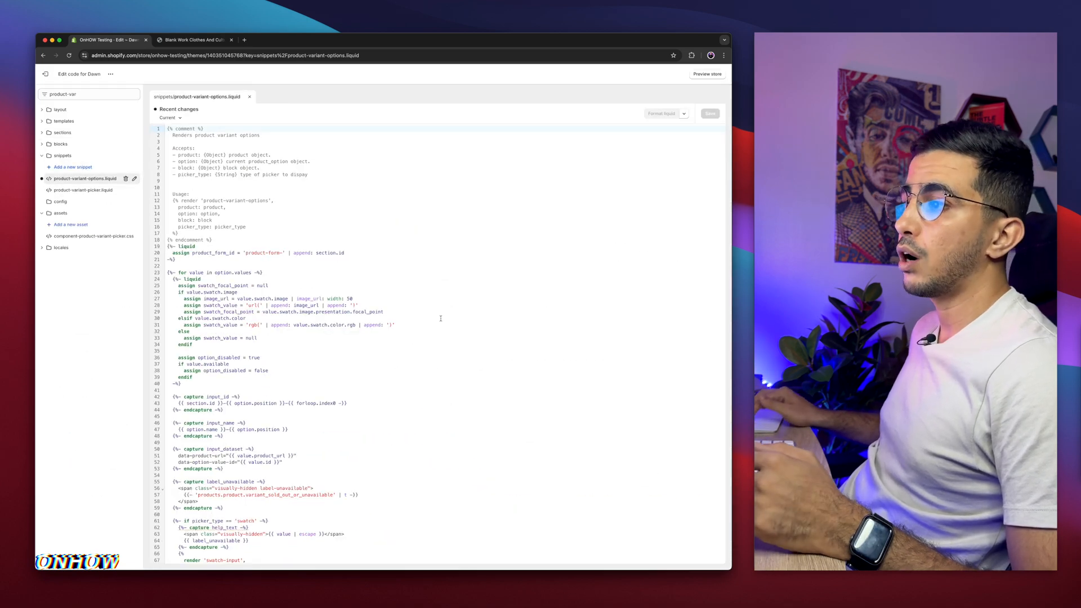
mouse_move(471, 353)
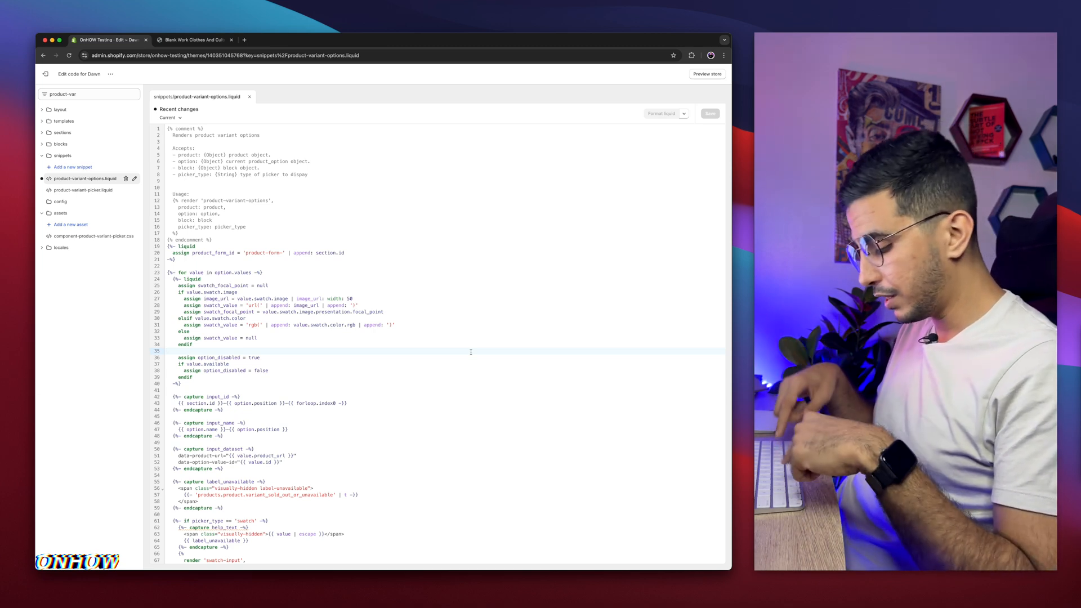
Search the snippet for '/label' and remove the button picker block above the dropdown branch.
key(Cmd+f)
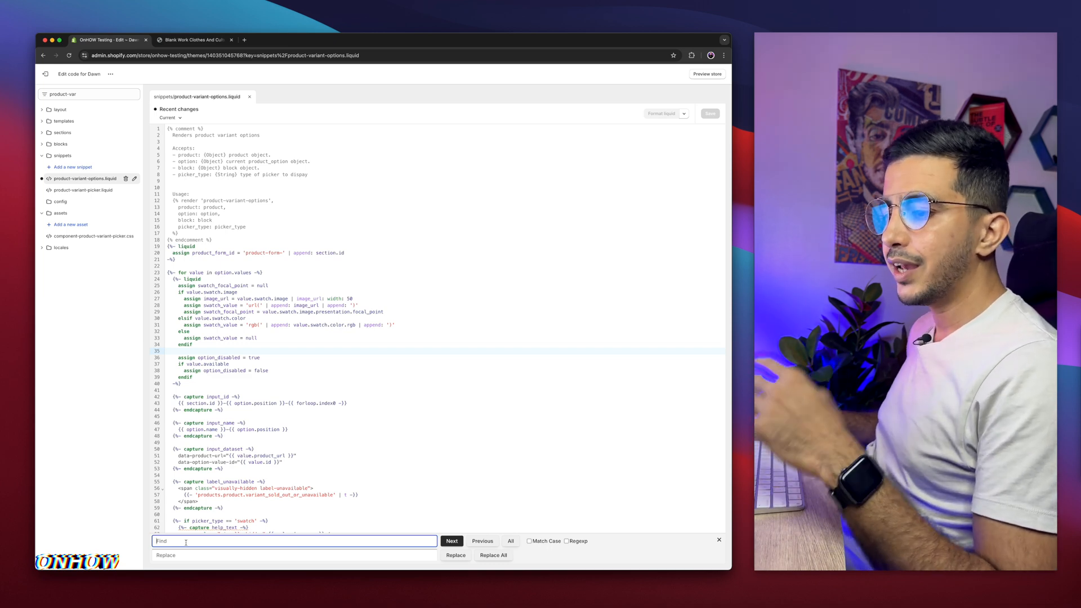
text(/)
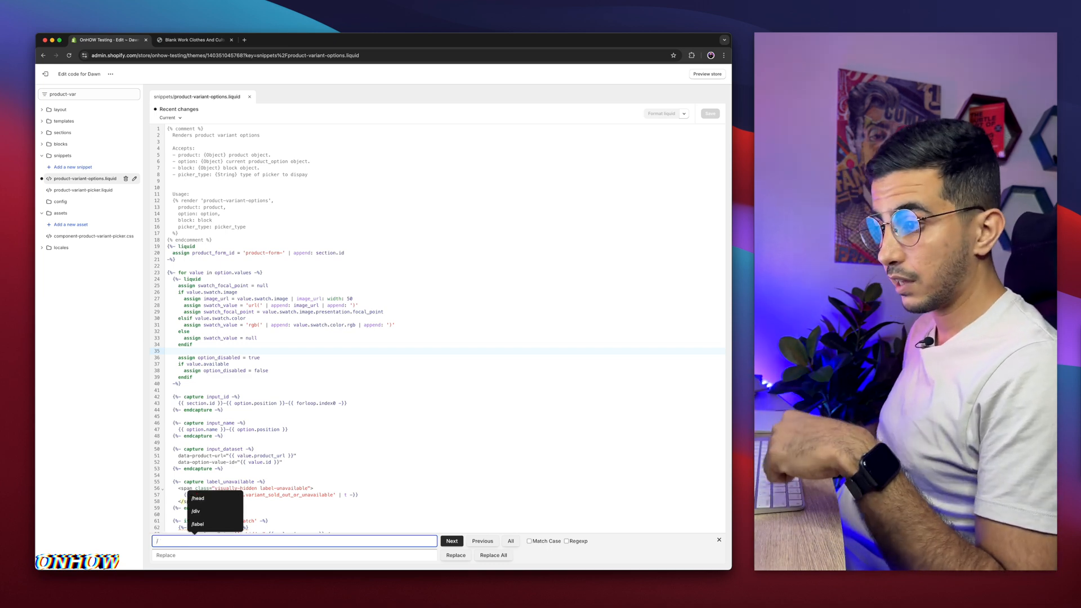
text(lavb)
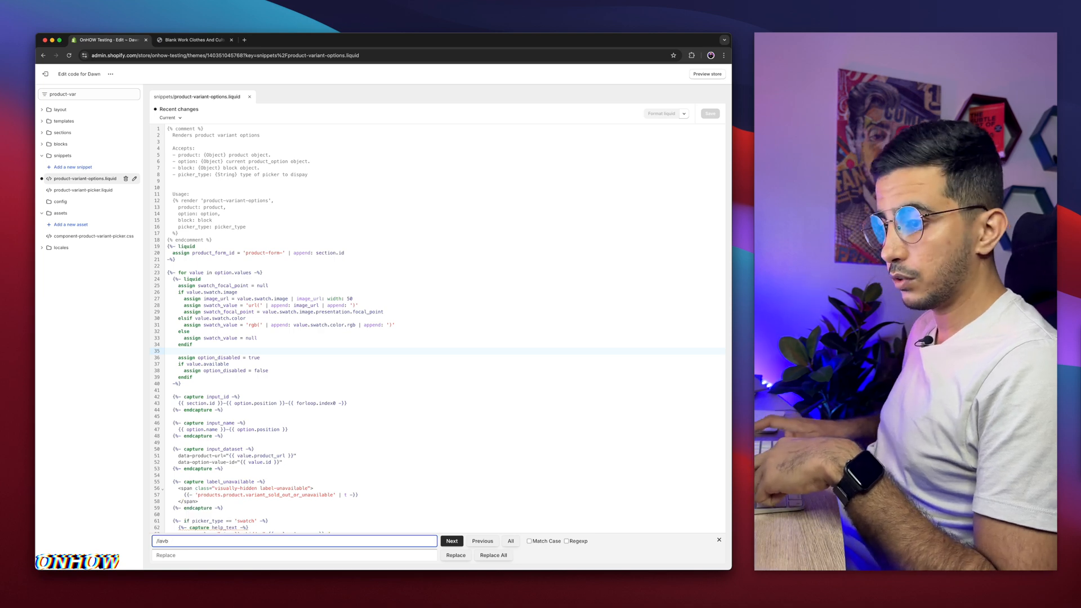
text(/label)
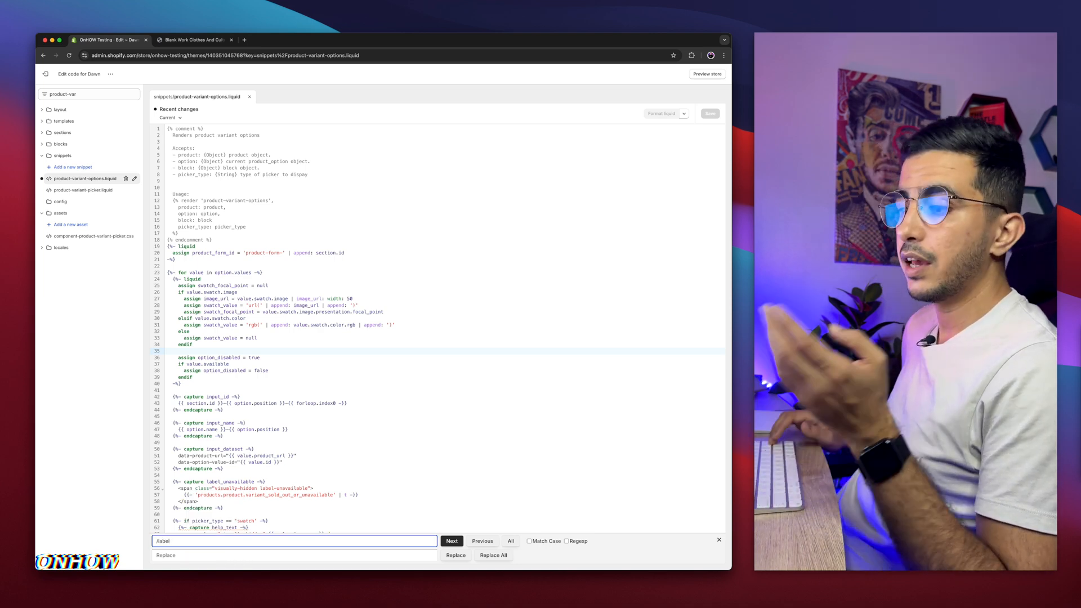
click(452, 541)
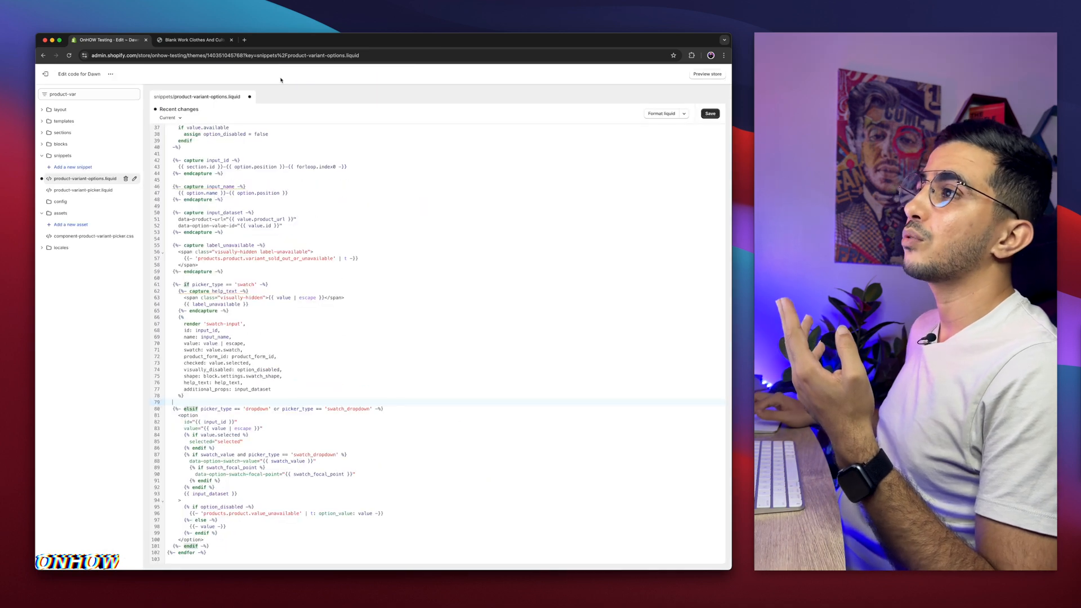
Place the cursor on empty line 79 and open the swatch tutorial article.
click(170, 117)
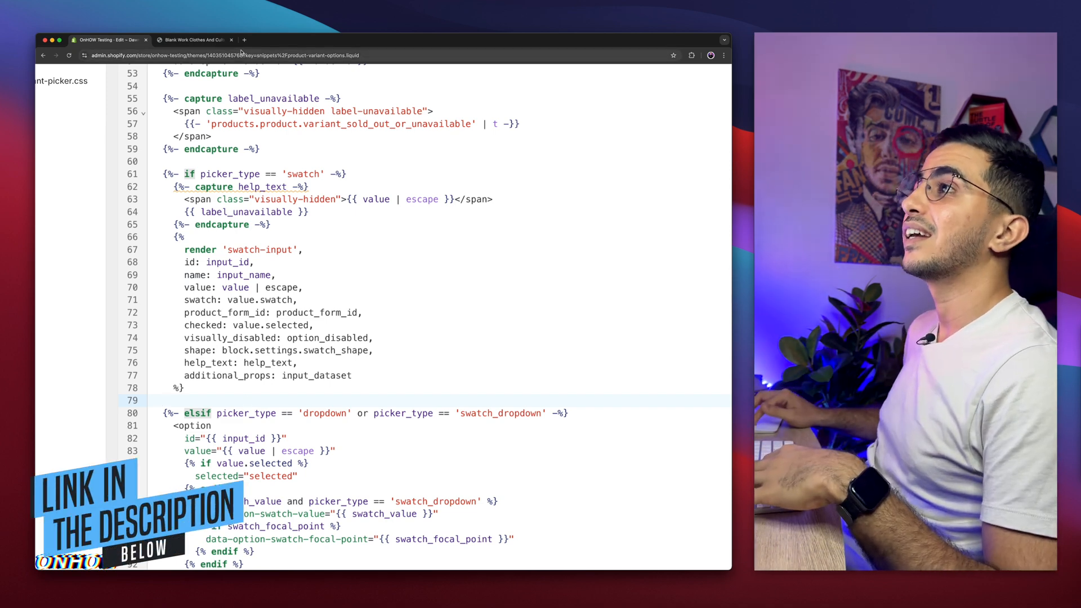
click(243, 40)
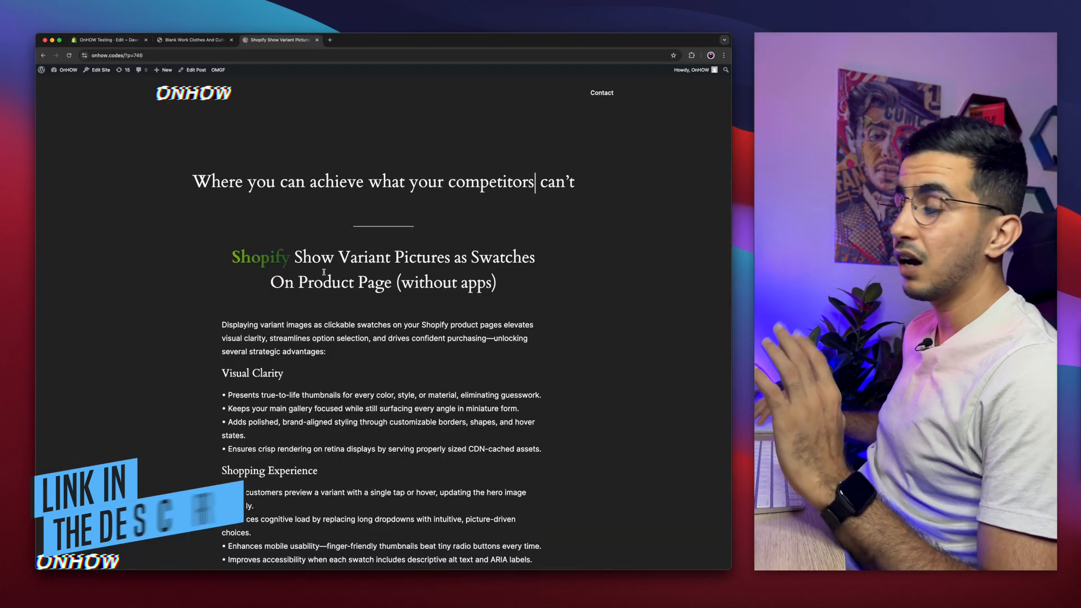
Copy the tutorial's CODE 1 swatch code for product-variant-options.liquid.
scroll(down, 3)
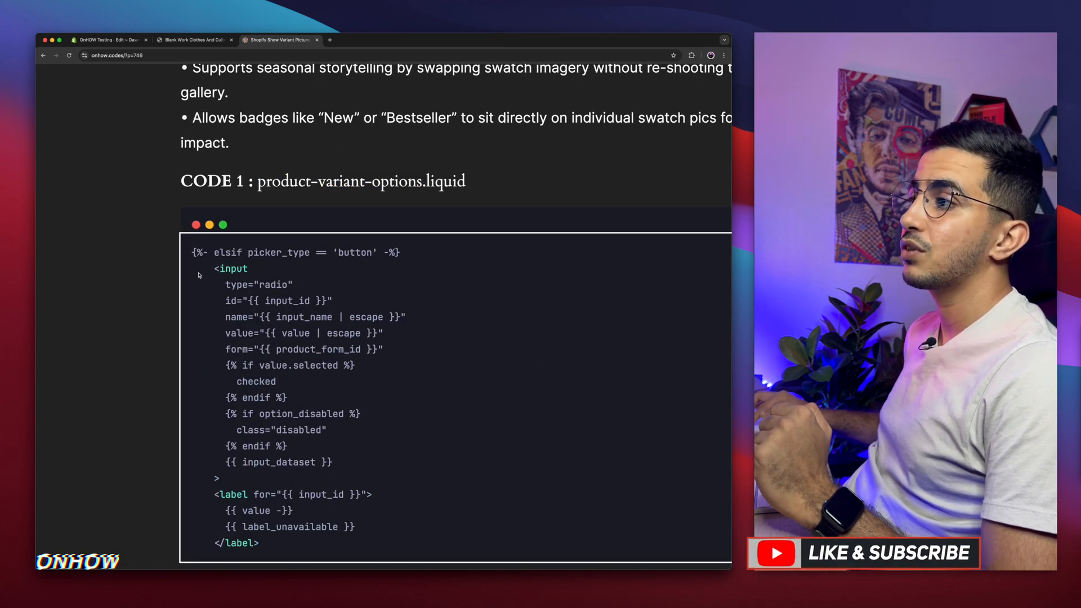
drag(196, 251, 217, 479)
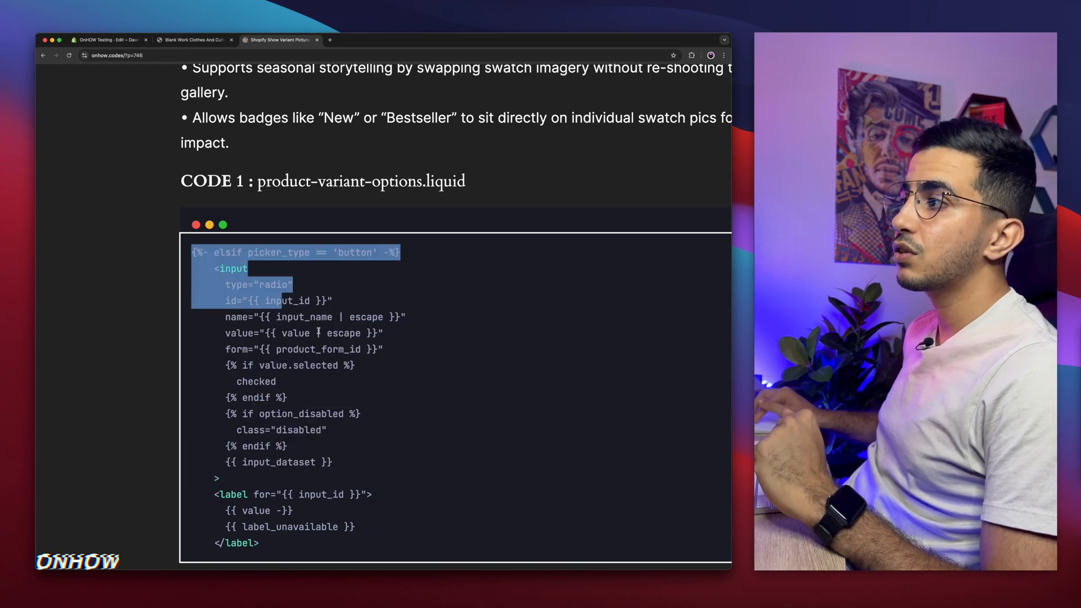
scroll(down, 3)
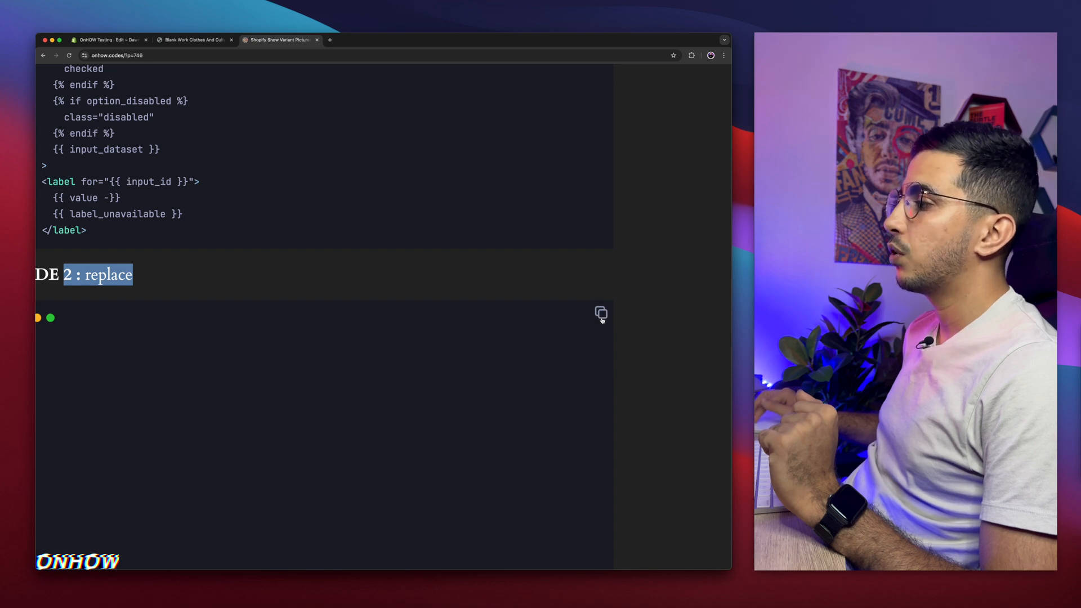
click(601, 313)
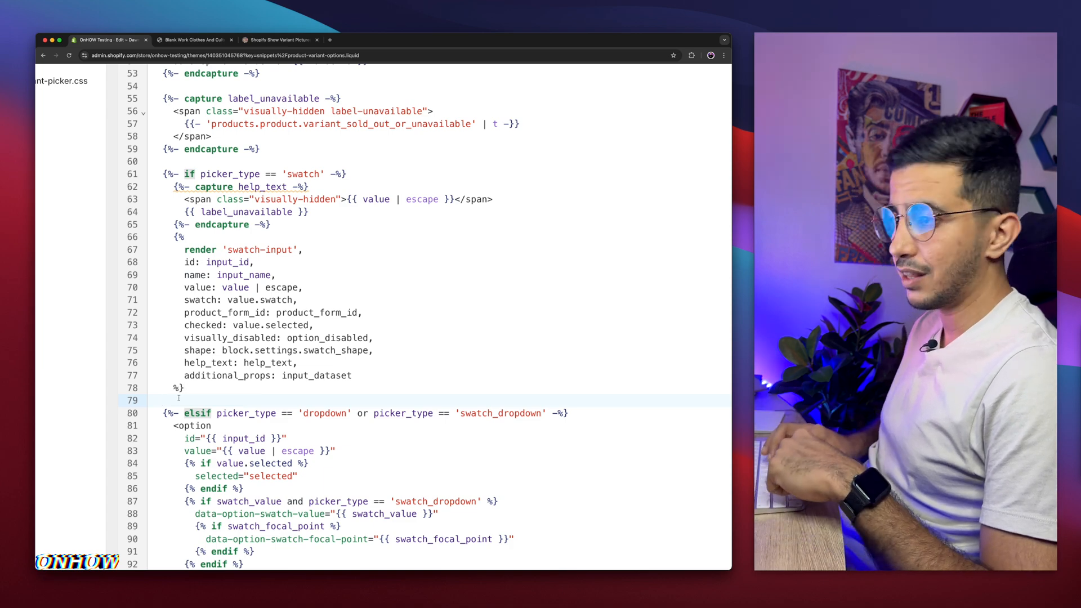
Paste the swatch code at line 79, save, and check the product page.
scroll(down, 3)
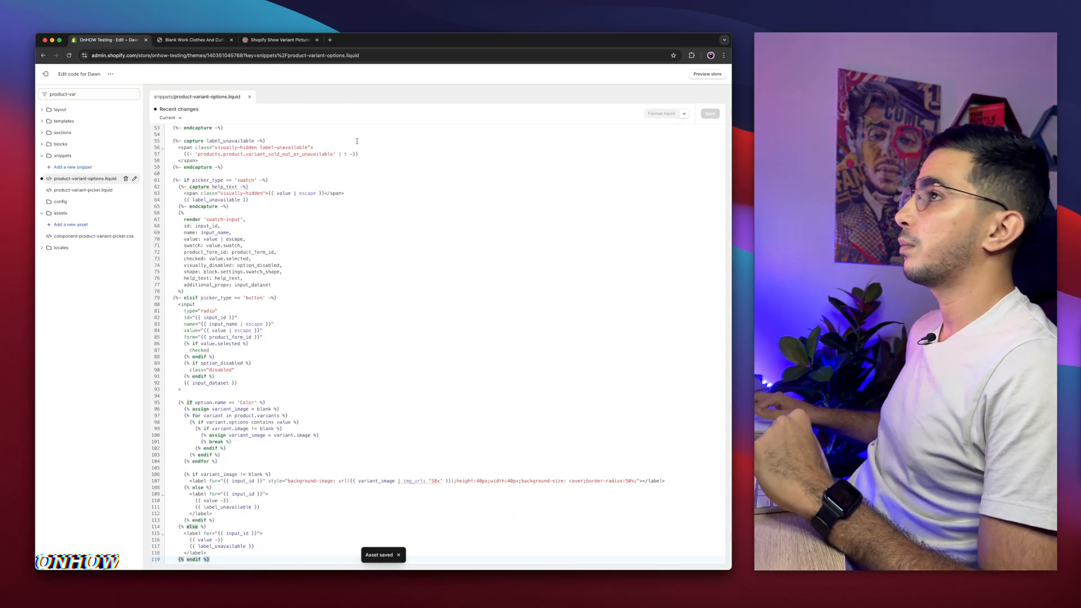
click(192, 39)
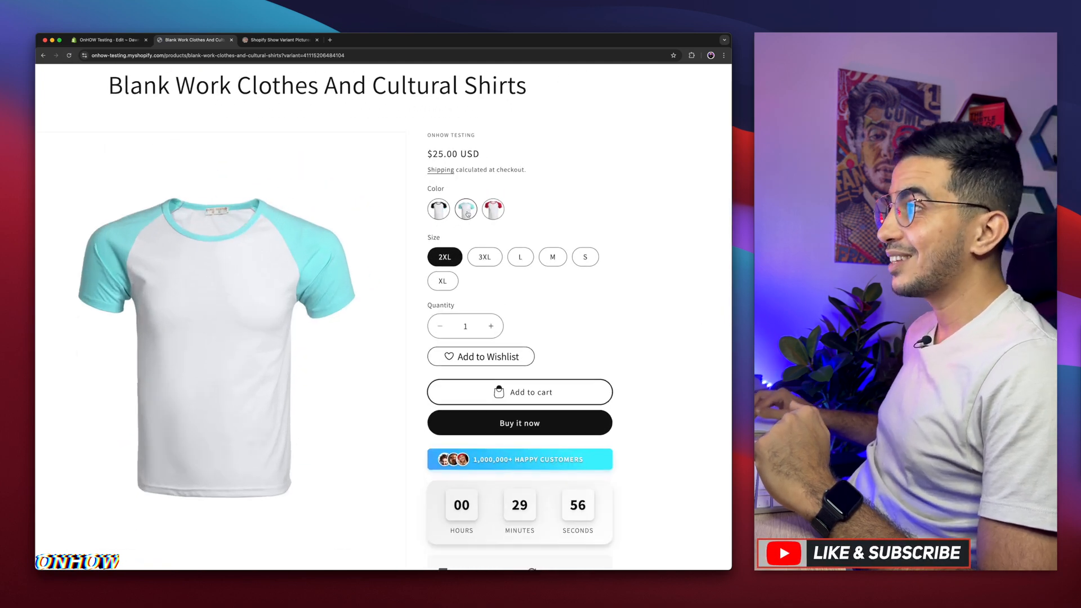
click(439, 209)
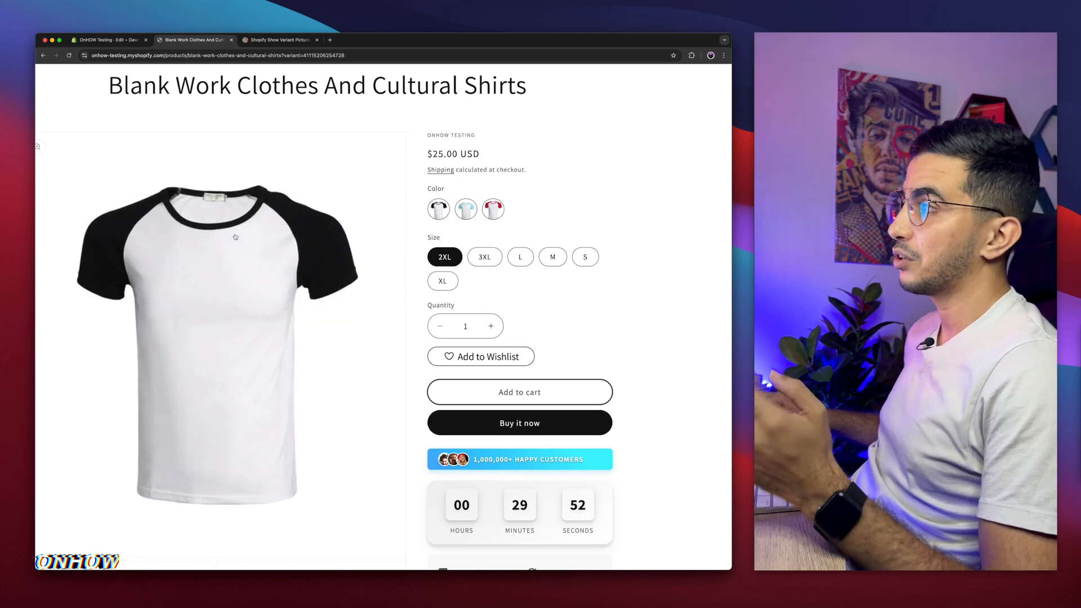
click(466, 210)
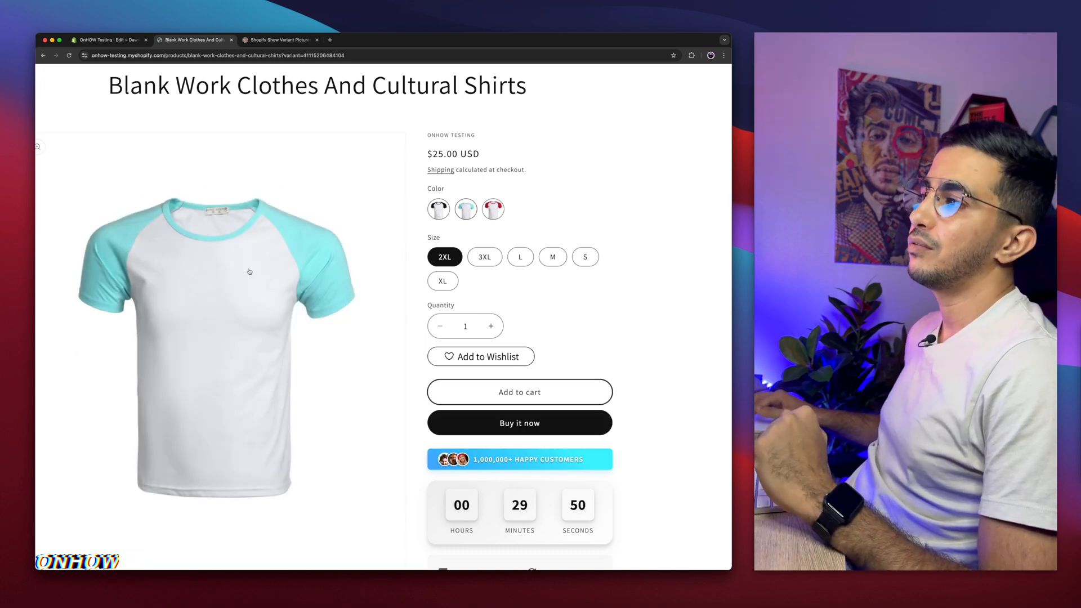